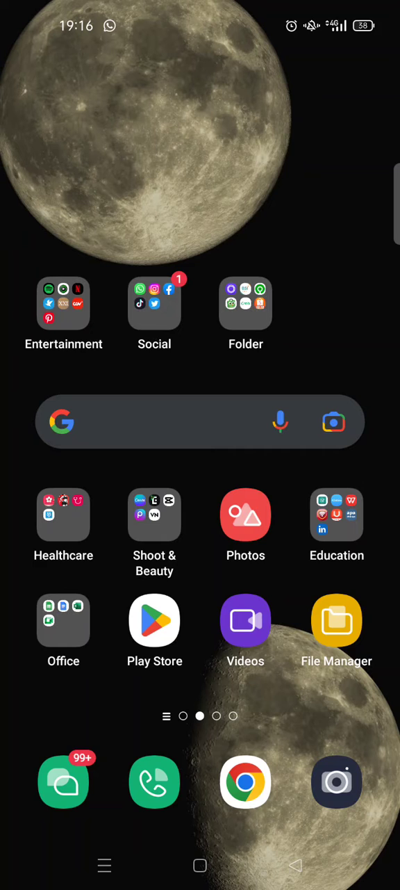
Launch TikTok from the Social folder on the home screen.
{"action": "left_click", "coordinate": [139, 289]}
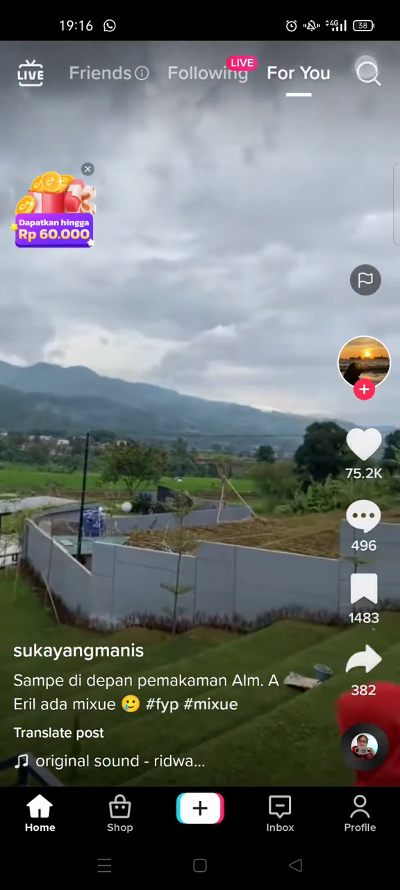
Search TikTok for 'overlay lyrics' and scroll through the Top results grid.
{"action": "left_click", "coordinate": [368, 72]}
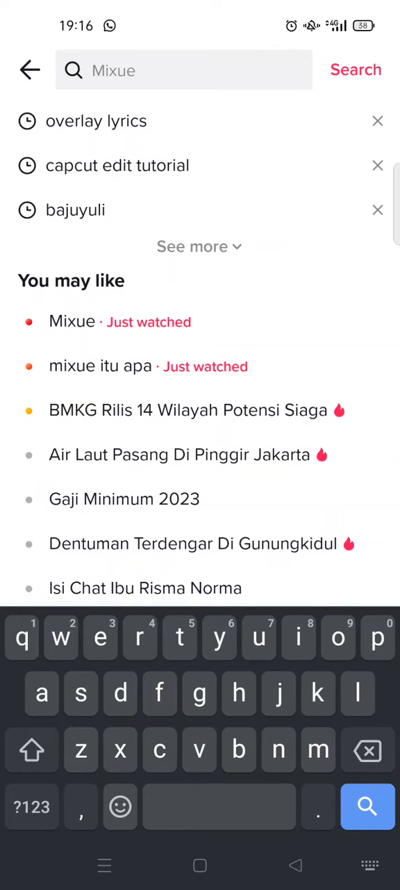
{"action": "type", "text": "overlay lyric"}
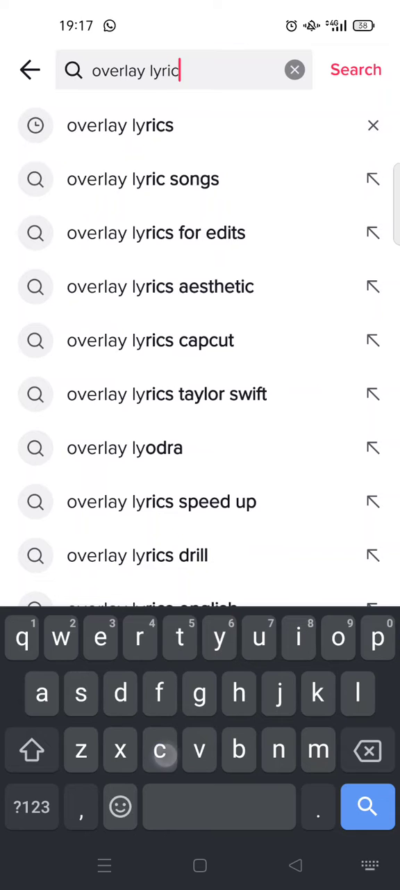
{"action": "left_click", "coordinate": [356, 69]}
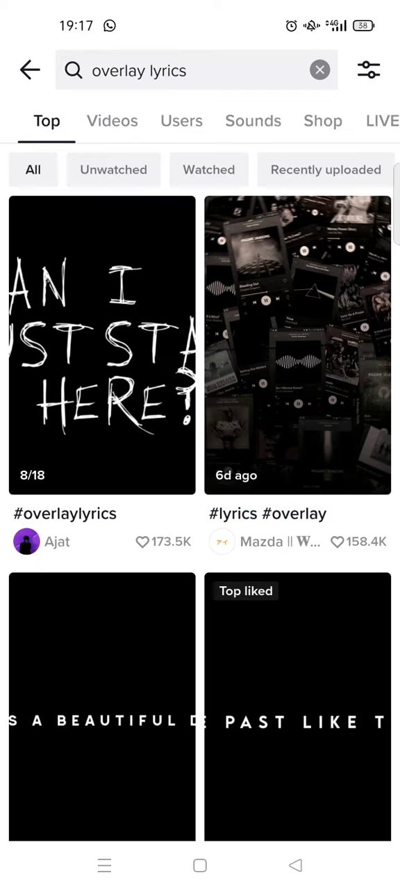
{"action": "scroll", "scroll_direction": "down", "scroll_amount": 3}
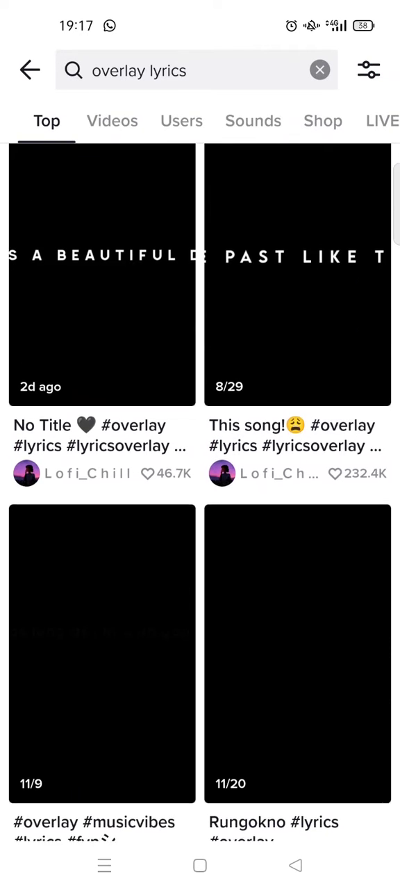
{"action": "scroll", "scroll_direction": "down", "scroll_amount": 3}
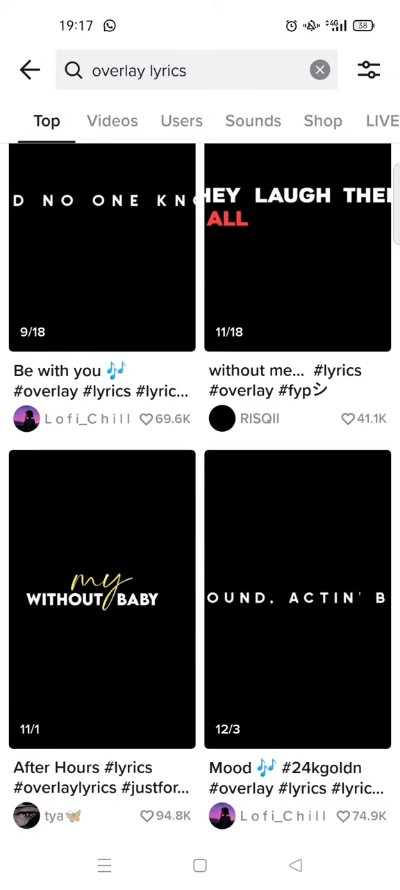
{"action": "left_click", "coordinate": [369, 70]}
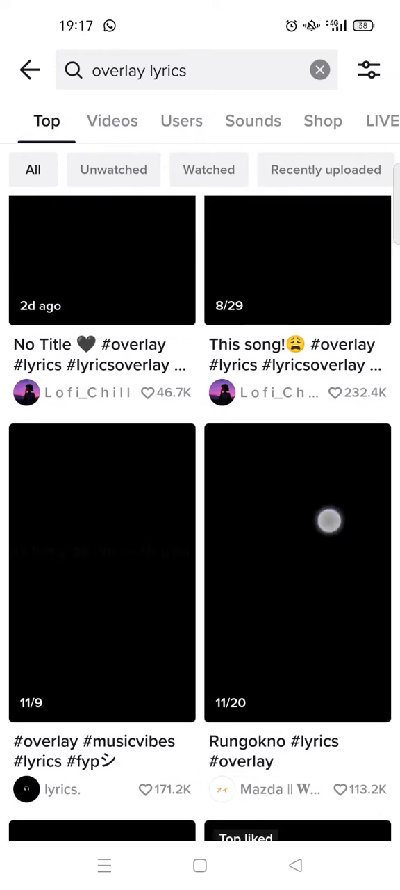
{"action": "scroll", "scroll_direction": "down", "scroll_amount": 3}
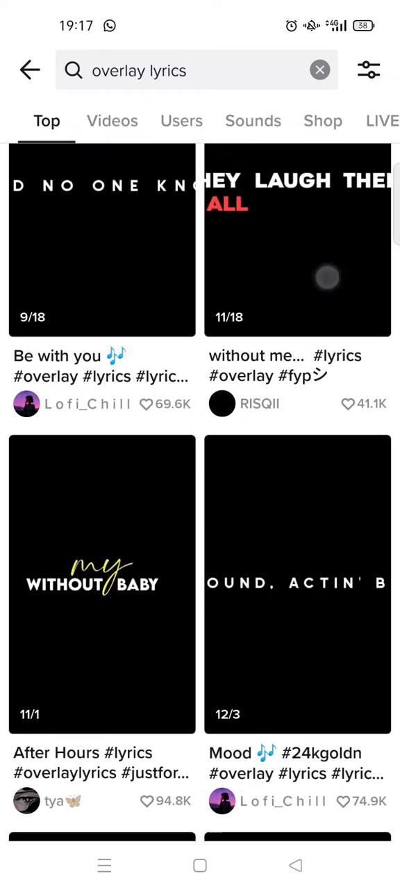
Download the After Hours lyrics video via Share > Save video, then leave TikTok.
{"action": "left_click", "coordinate": [102, 584]}
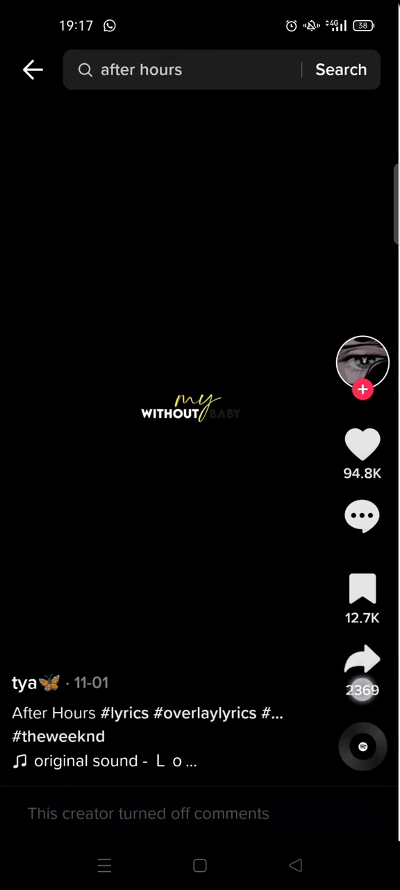
{"action": "left_click", "coordinate": [362, 661]}
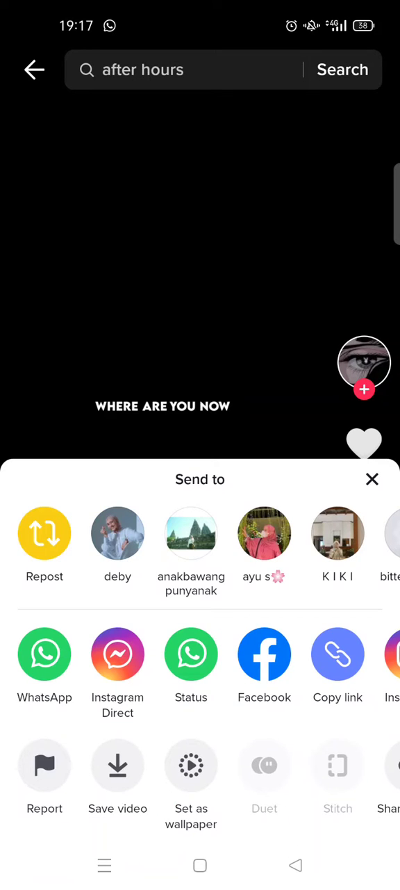
{"action": "left_click", "coordinate": [117, 765]}
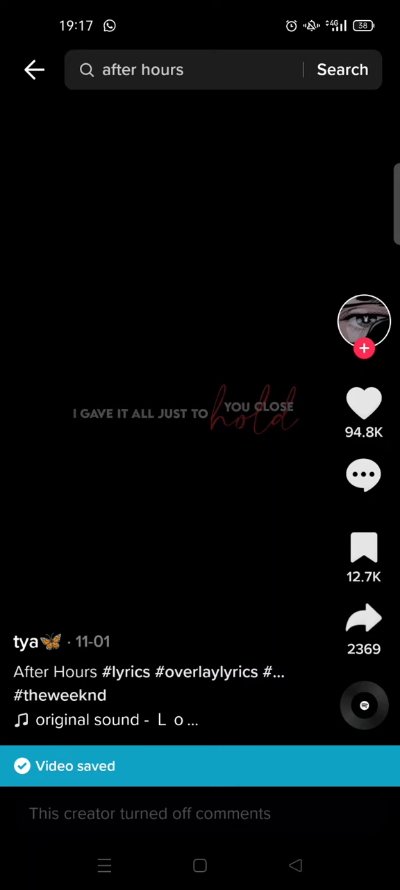
{"action": "left_click", "coordinate": [184, 70]}
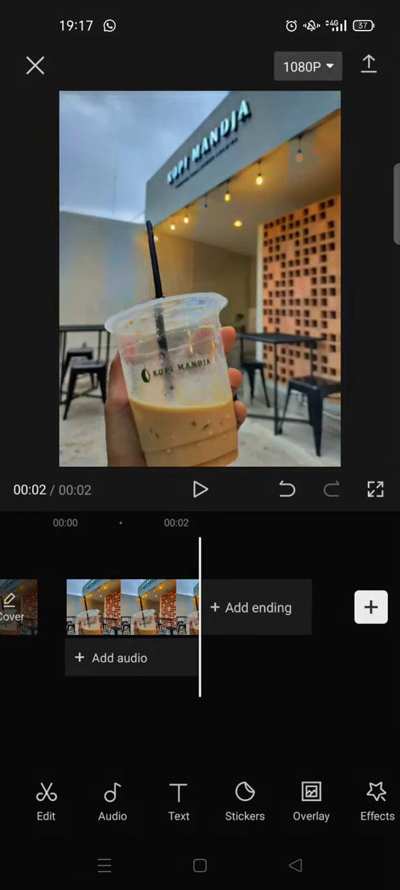
Close the current project and create a new one with the first Kopi Mandja cafe photo.
{"action": "left_click", "coordinate": [35, 64]}
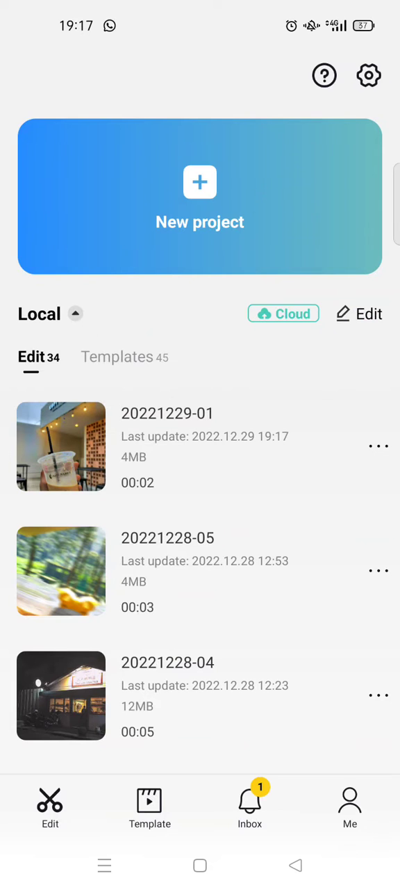
{"action": "left_click", "coordinate": [201, 196]}
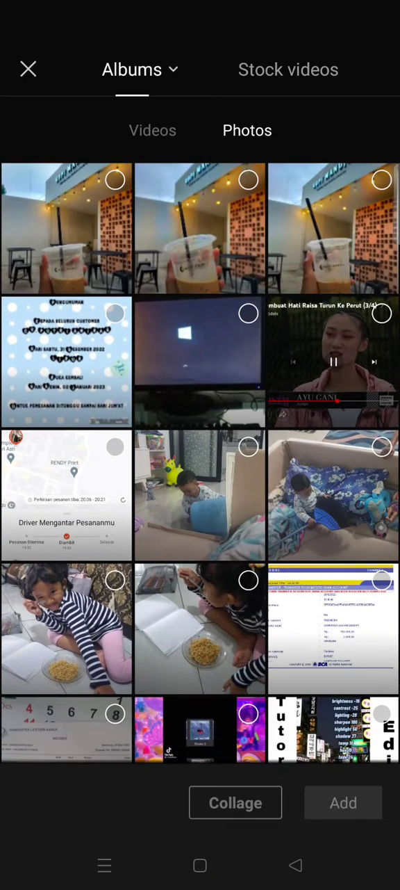
{"action": "left_click", "coordinate": [67, 228]}
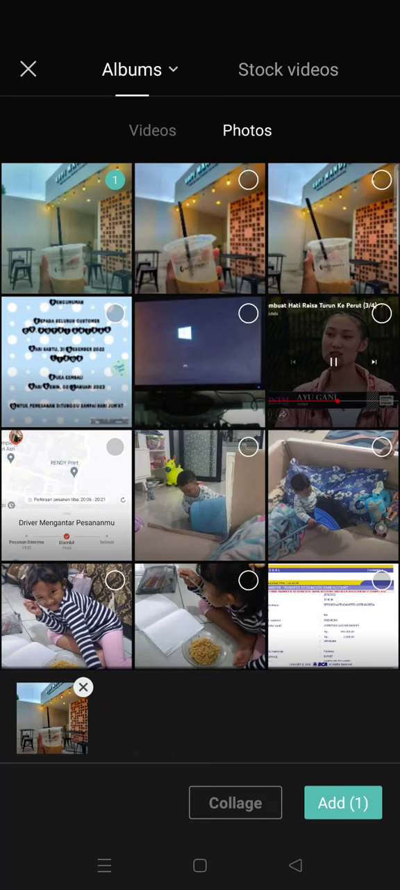
{"action": "left_click", "coordinate": [344, 803]}
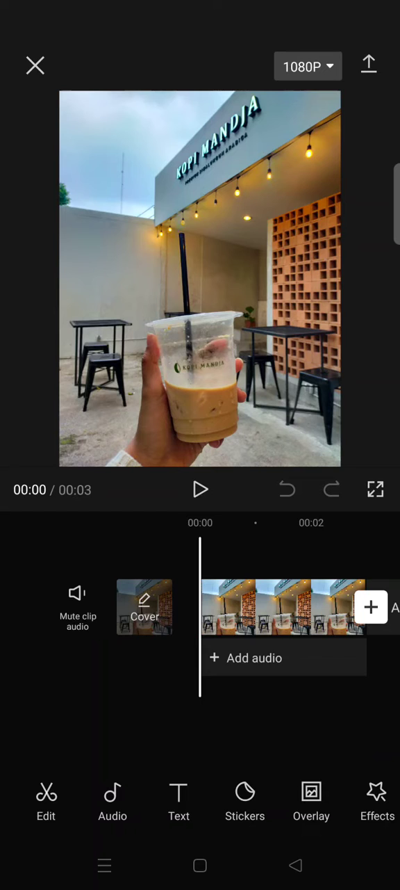
Add the saved After Hours lyrics video from Videos as an overlay clip.
{"action": "left_click", "coordinate": [312, 803]}
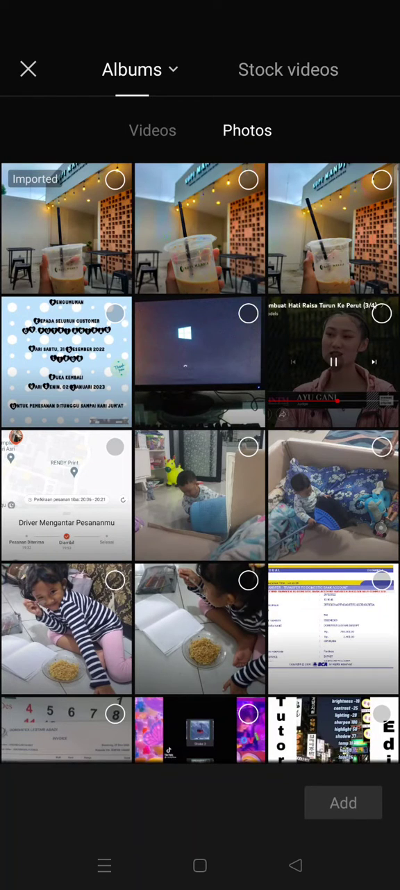
{"action": "left_click", "coordinate": [152, 130]}
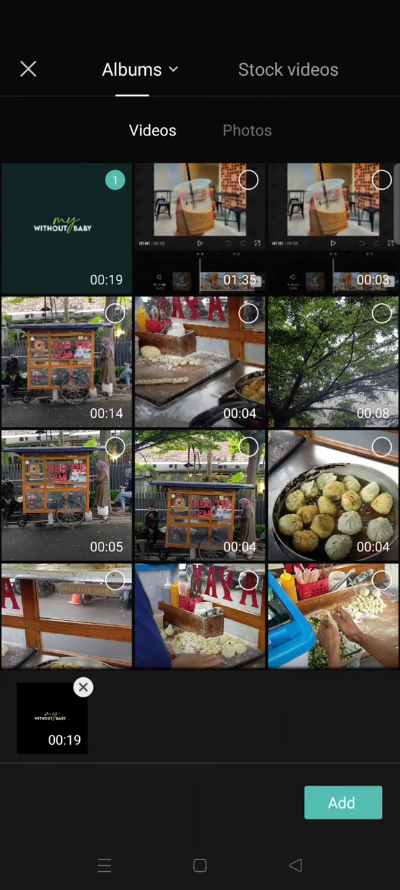
{"action": "left_click", "coordinate": [343, 803]}
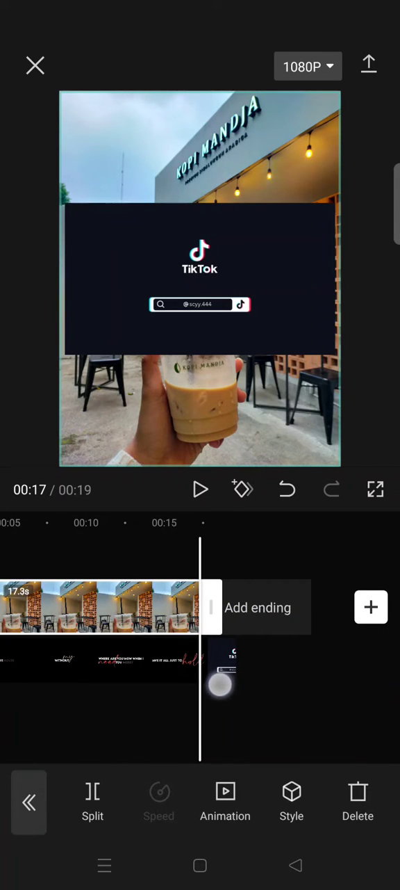
Apply the Screen blend to the lyrics overlay to remove its black background, then play.
{"action": "left_click", "coordinate": [101, 660]}
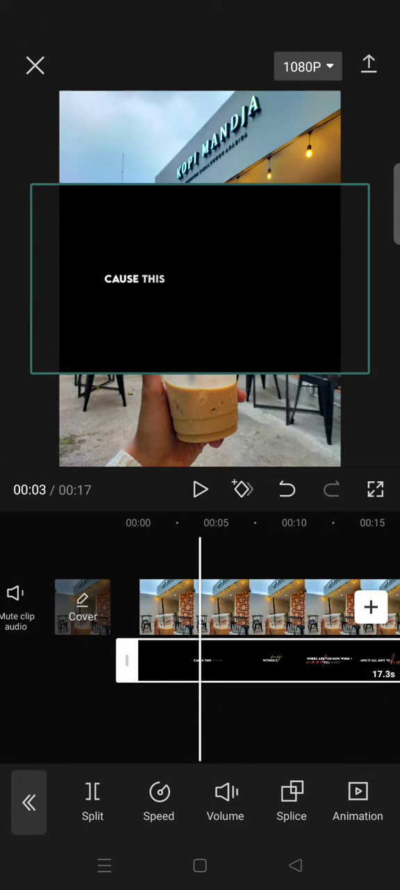
{"action": "left_click", "coordinate": [291, 799]}
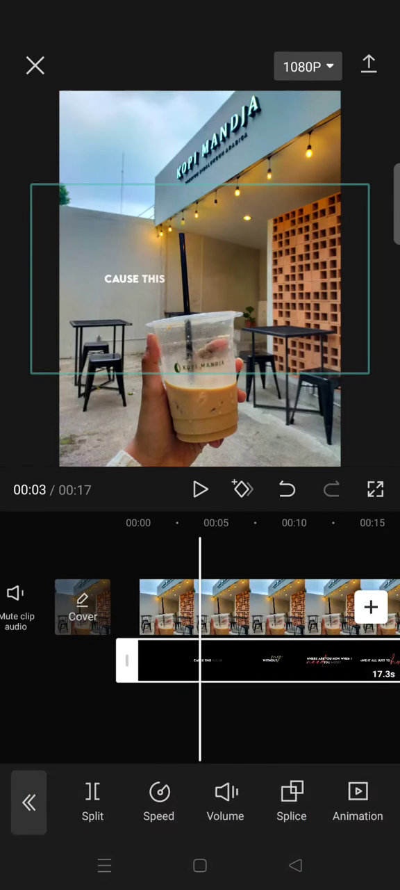
{"action": "left_click", "coordinate": [200, 489]}
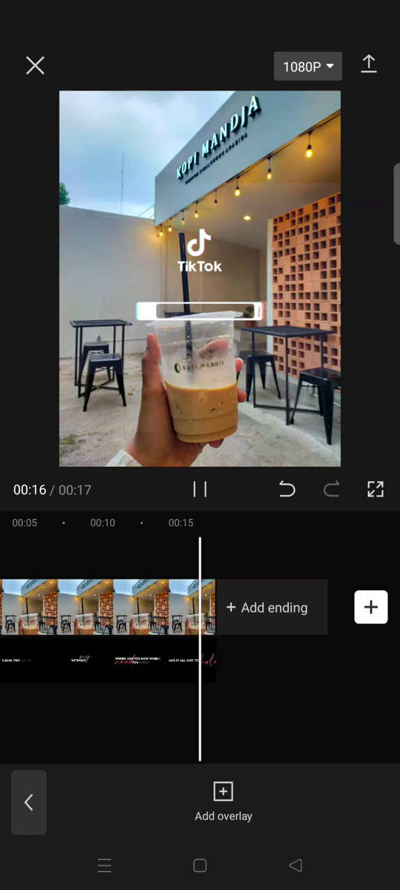
Let the 17-second preview play through to the TikTok end card.
{"action": "left_click", "coordinate": [200, 489]}
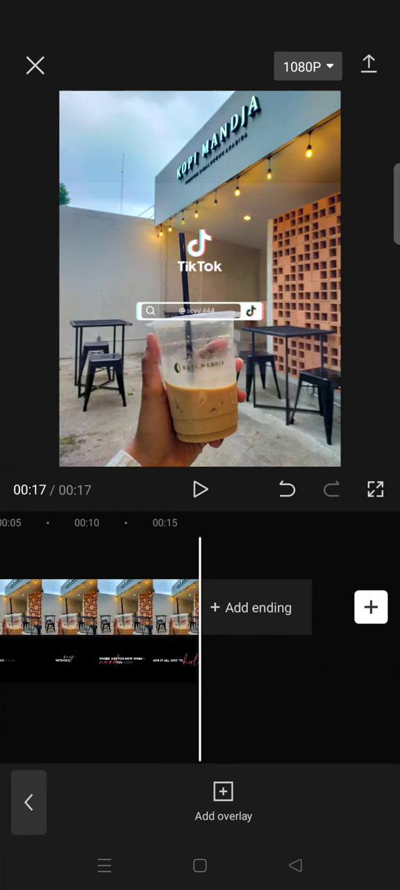